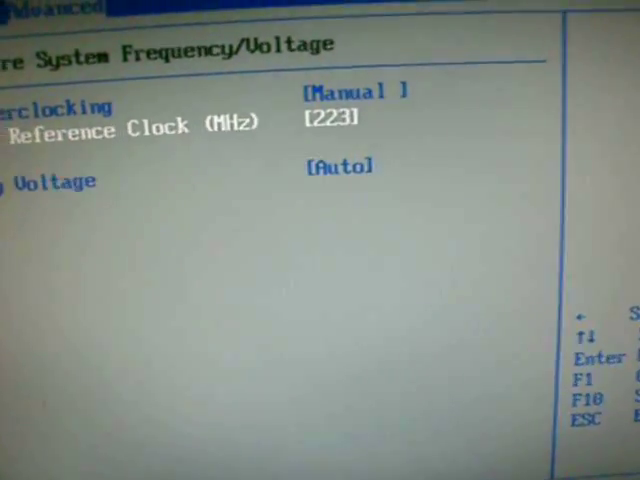
Step: Move to the Reference Clock field where overclocking is set manually to 223 MHz
key(Down)
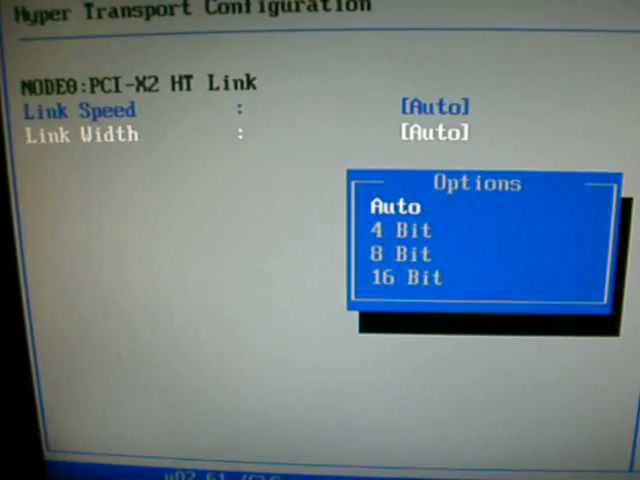
Step: Highlight 4 Bit in the HyperTransport link width options
key(Down)
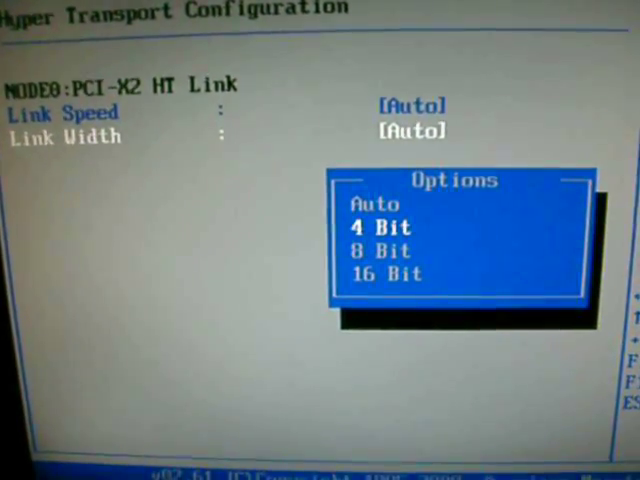